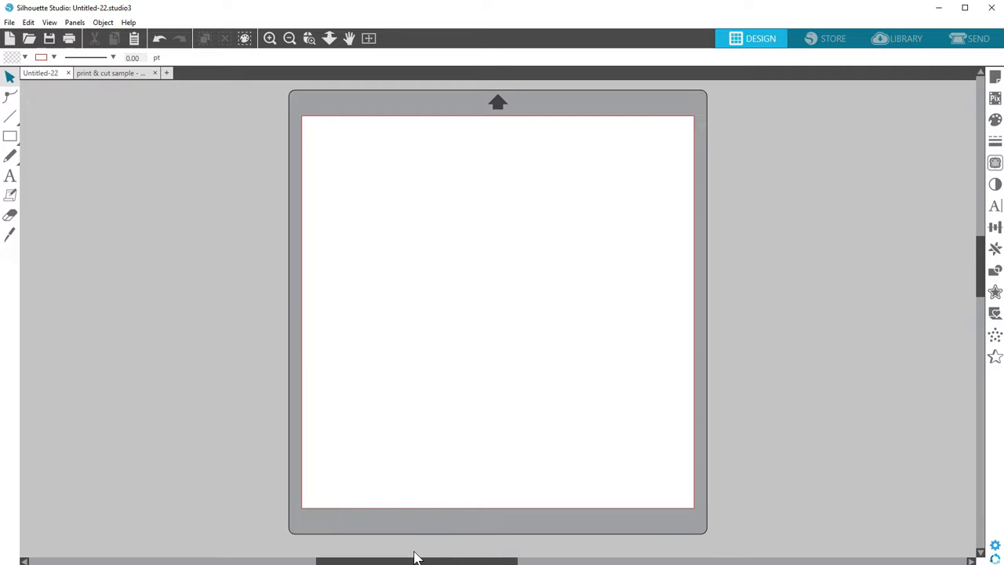
- Visit the Library and return to the design page holding the four animal stickers
click(906, 38)
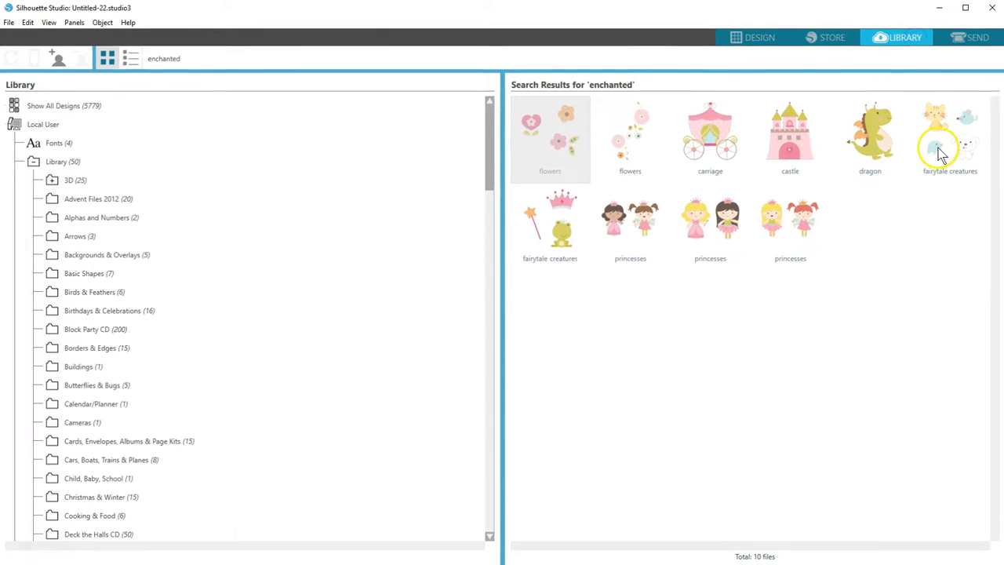
click(760, 37)
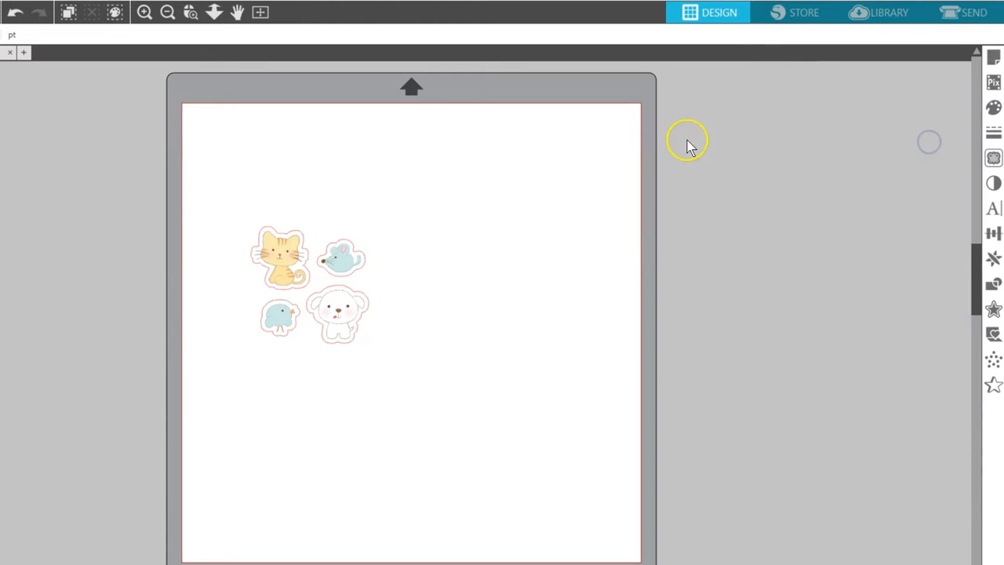
mouse_move(553, 306)
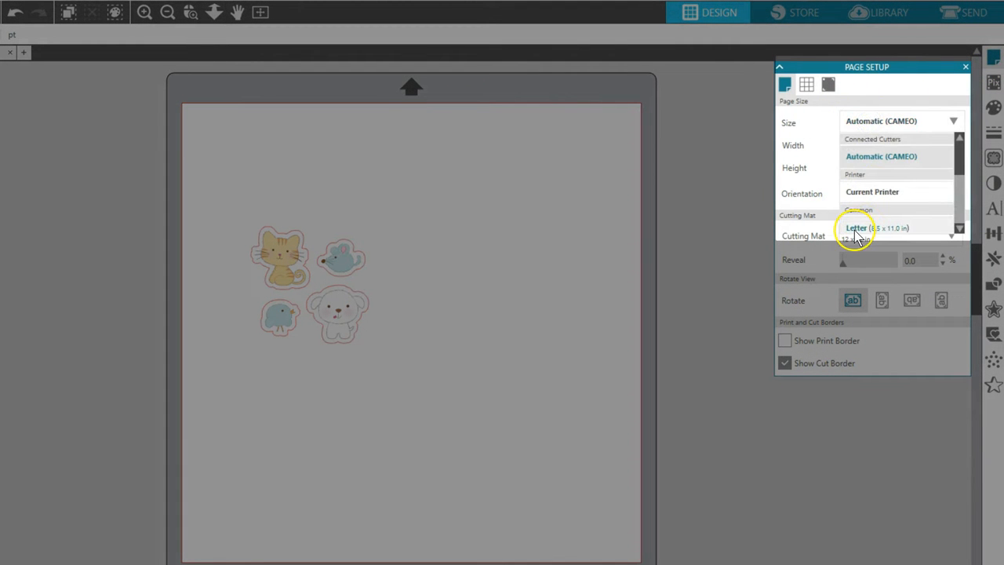
- Set the page size to Letter (8.5 × 11 in) in Page Setup
click(875, 227)
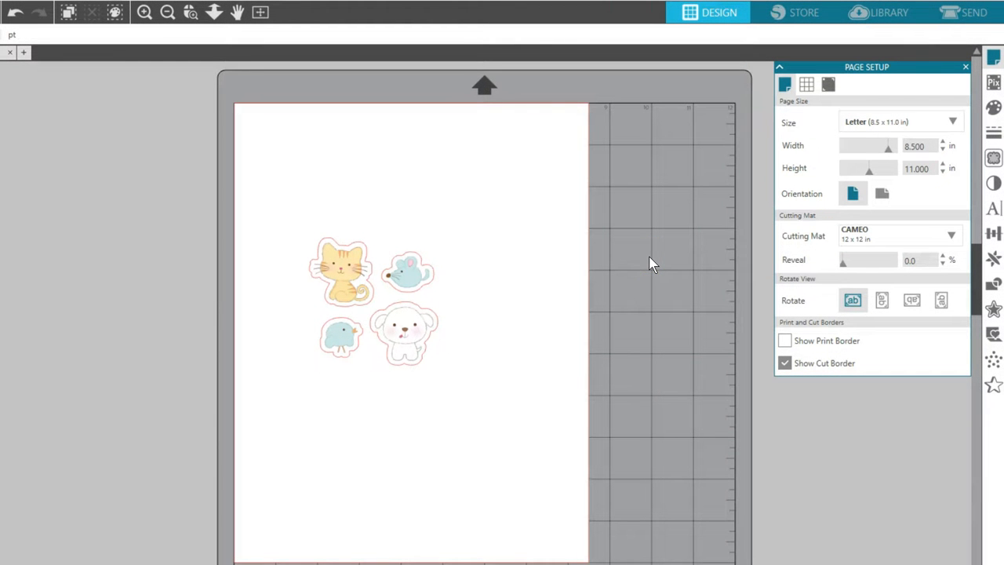
click(829, 85)
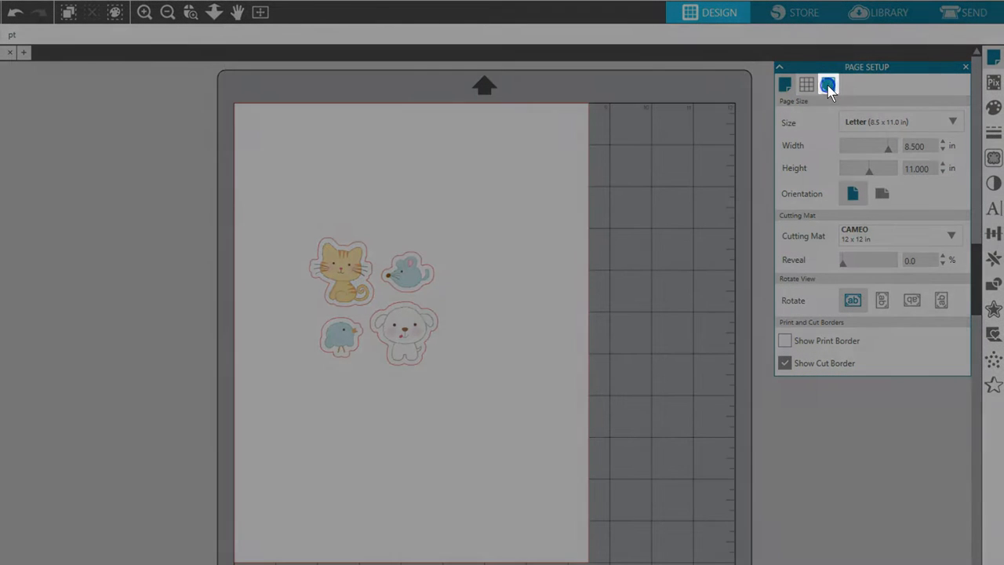
- Turn on Type 1 (CAMEO, Portrait, Curio) registration marks from the Style list
click(829, 85)
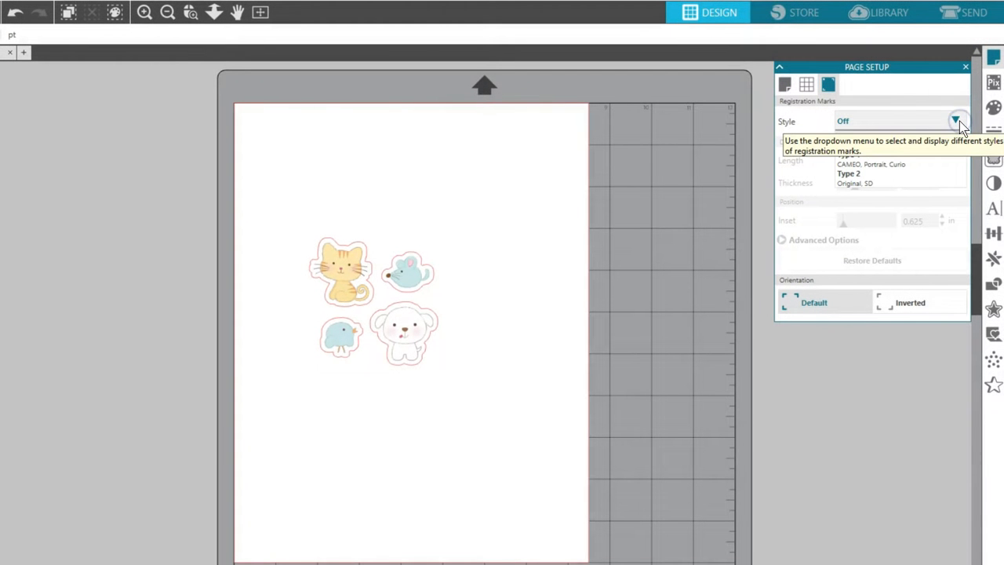
click(955, 121)
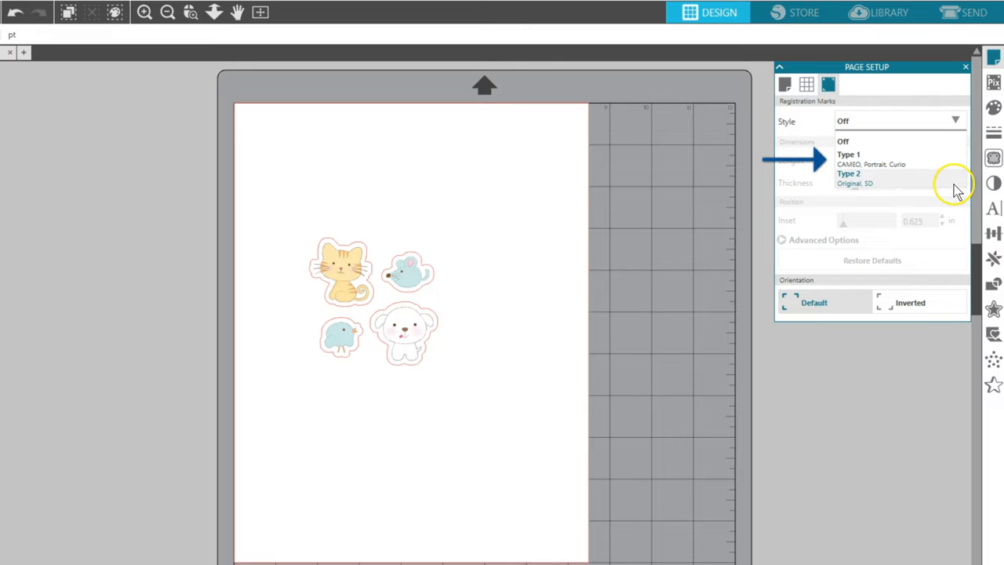
click(847, 157)
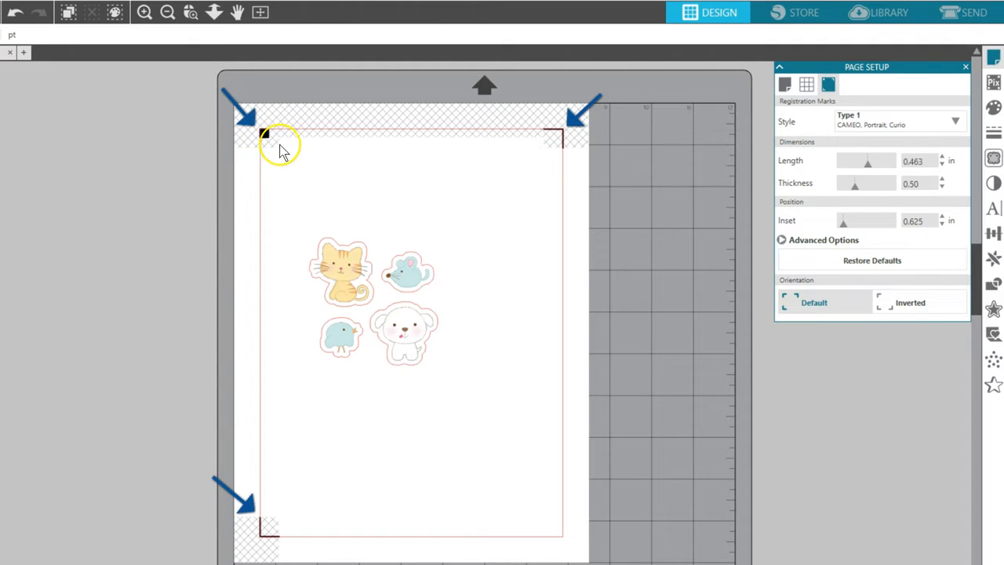
mouse_move(281, 534)
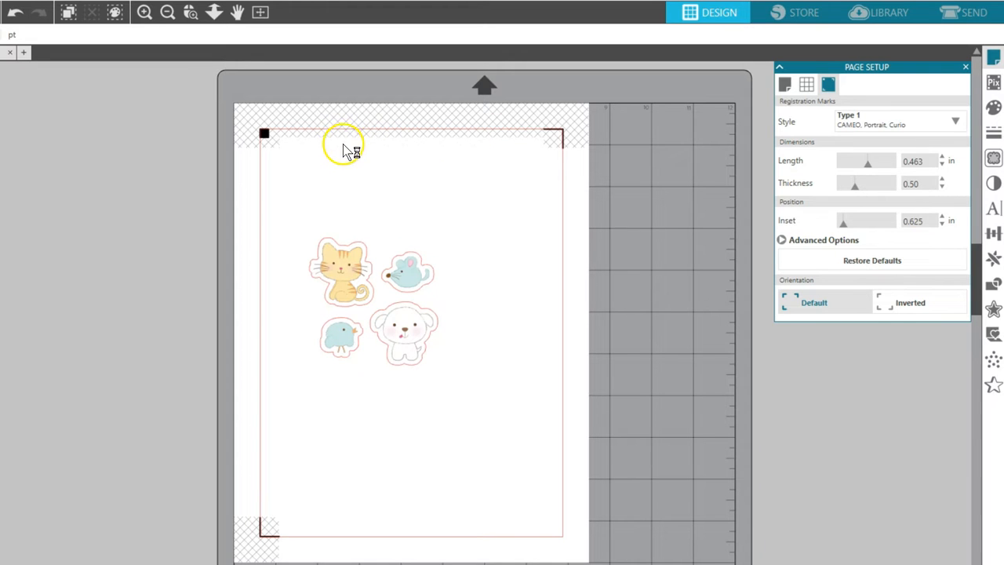
mouse_move(342, 155)
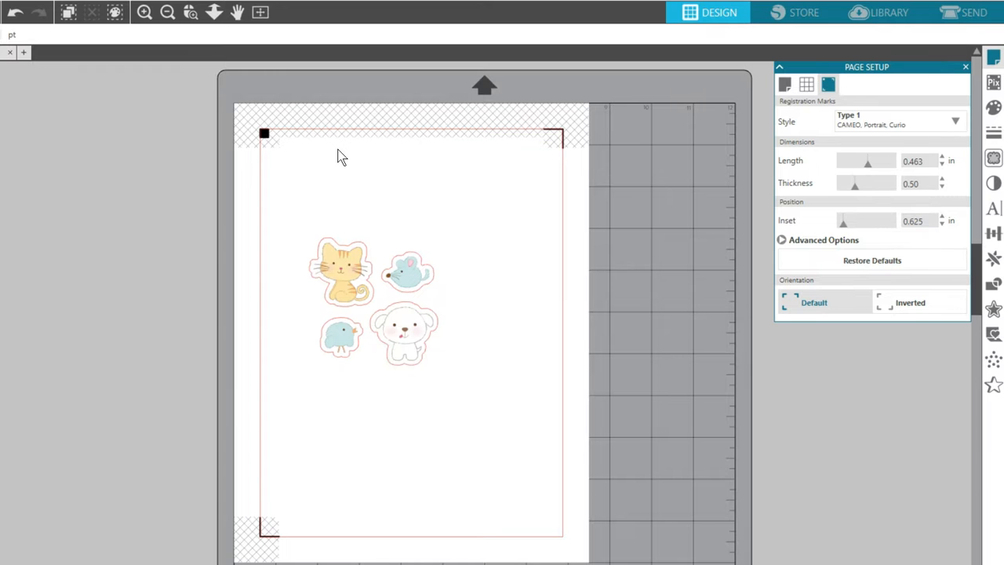
- Toggle the print border display in Page Setup and enlarge the sticker group inside the marks
click(784, 85)
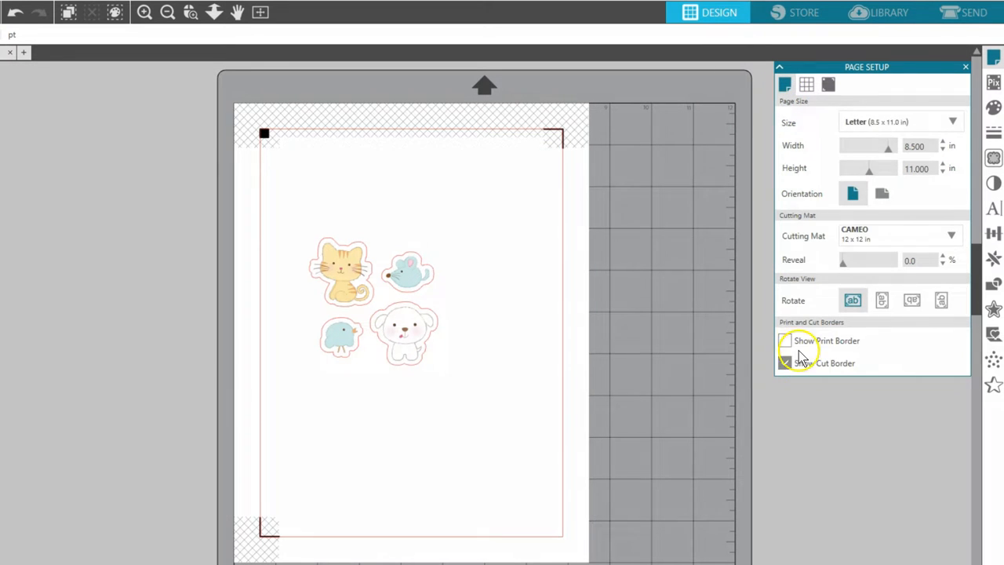
click(785, 362)
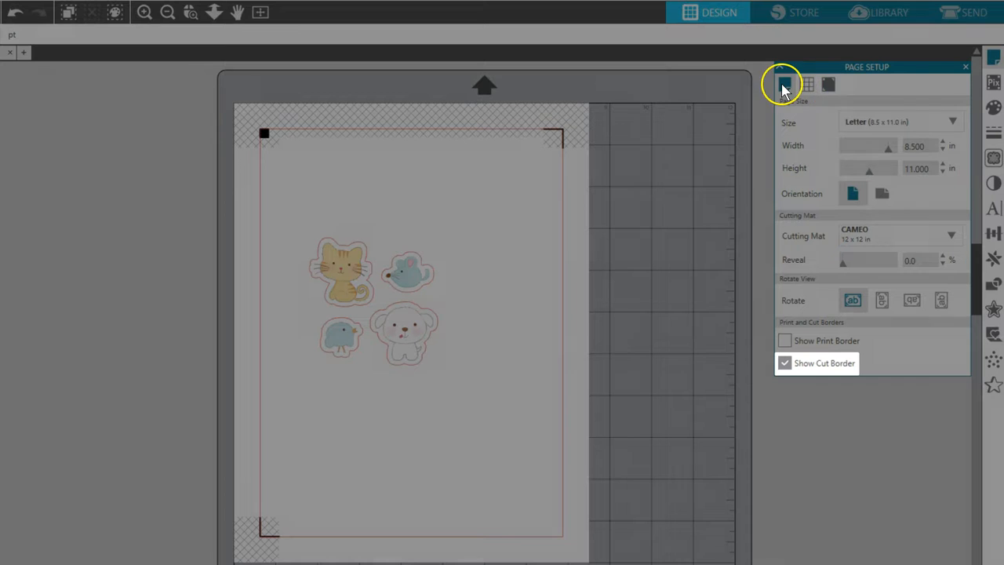
click(829, 85)
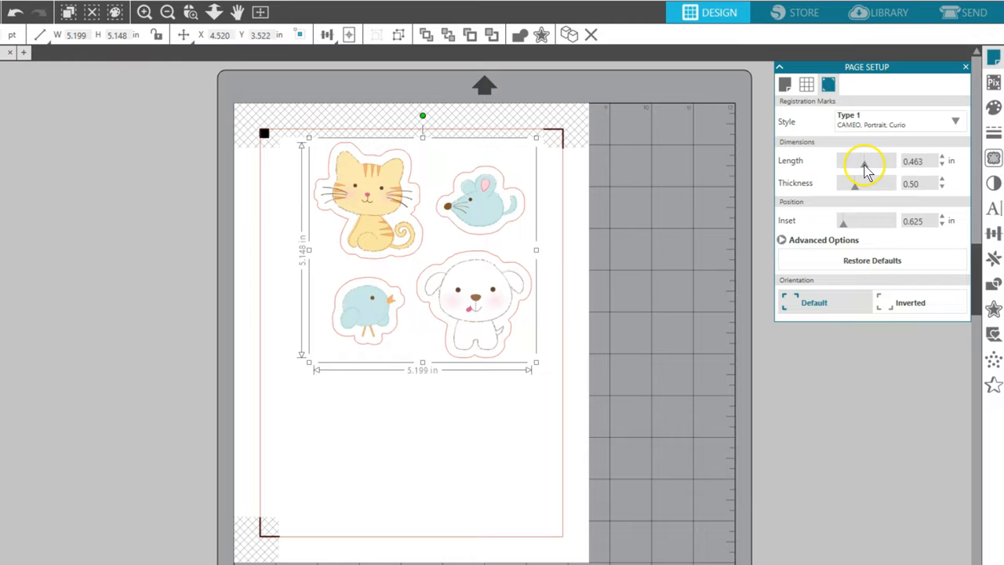
- Try length, thickness and per-side inset changes, then restore defaults: 0.787 in length, 0.50 thickness, 0.625 in inset
click(863, 164)
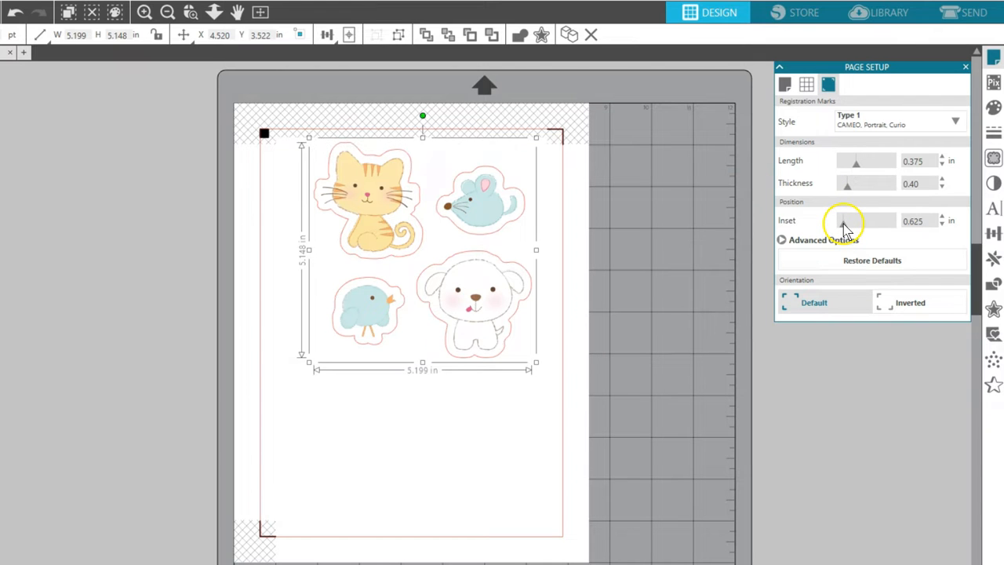
click(942, 217)
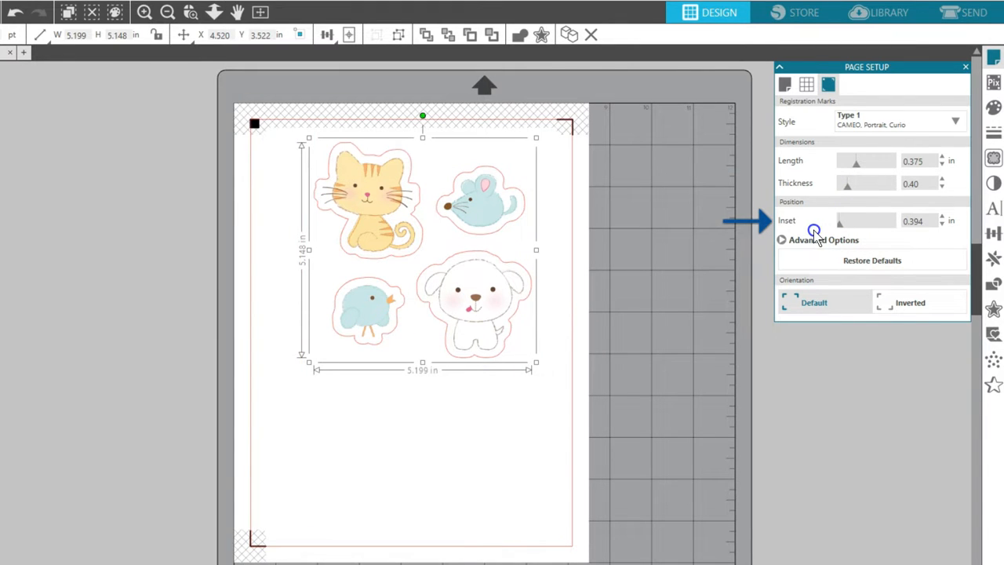
click(781, 239)
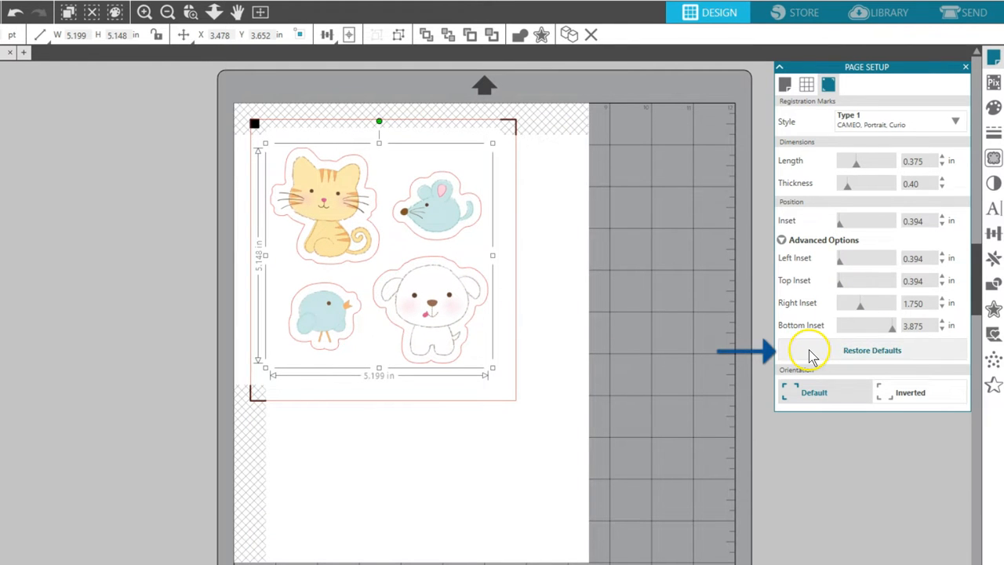
click(873, 350)
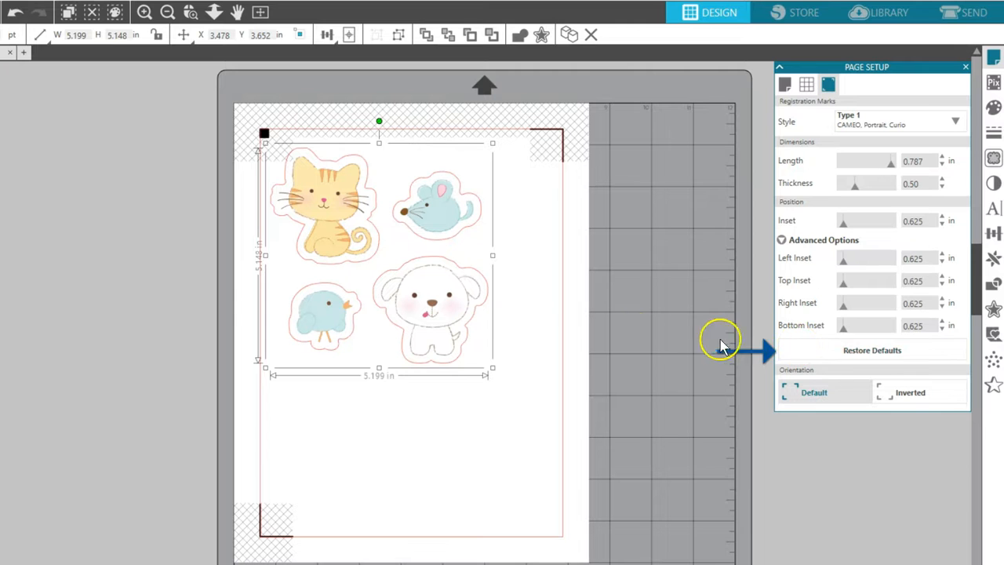
click(546, 305)
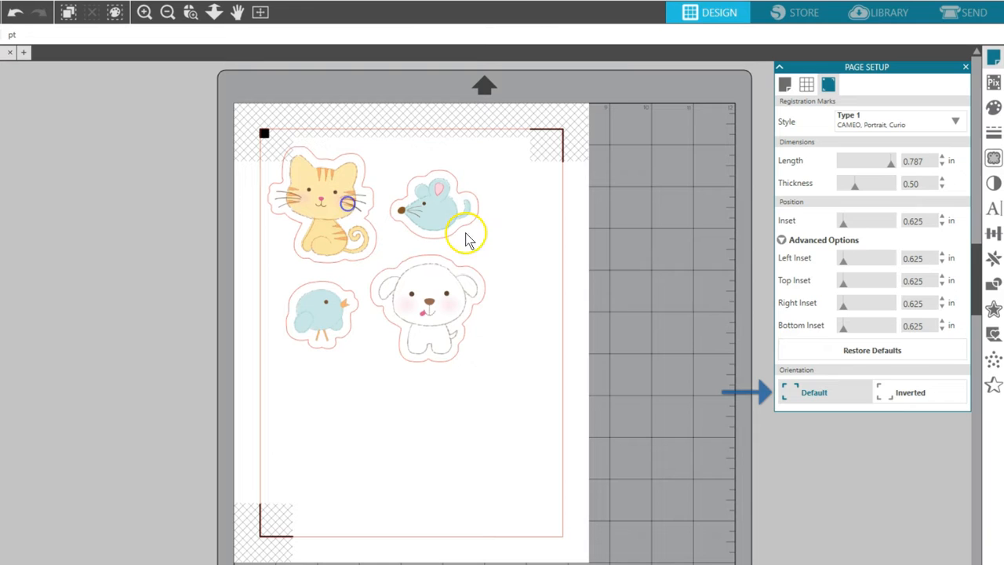
click(910, 392)
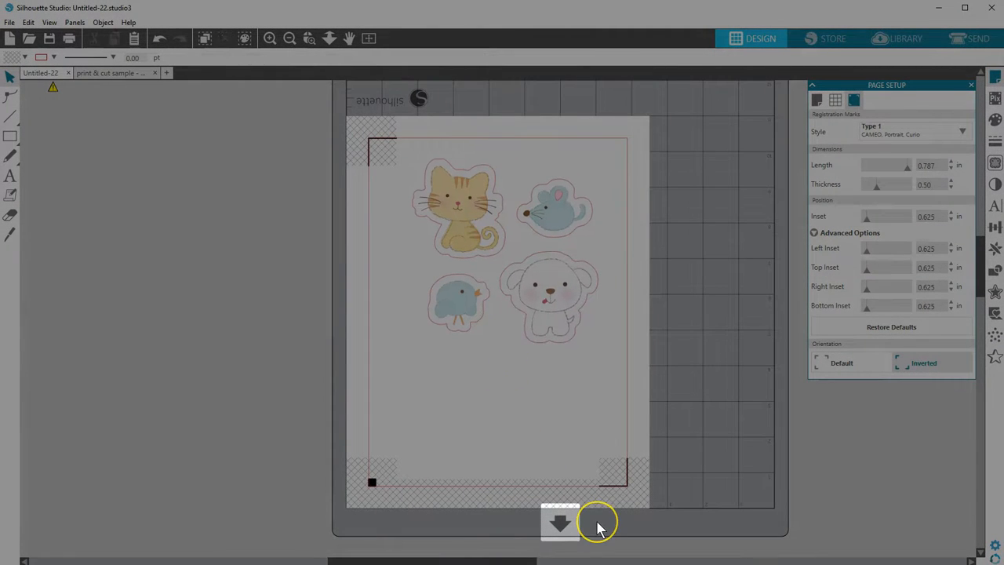
click(841, 363)
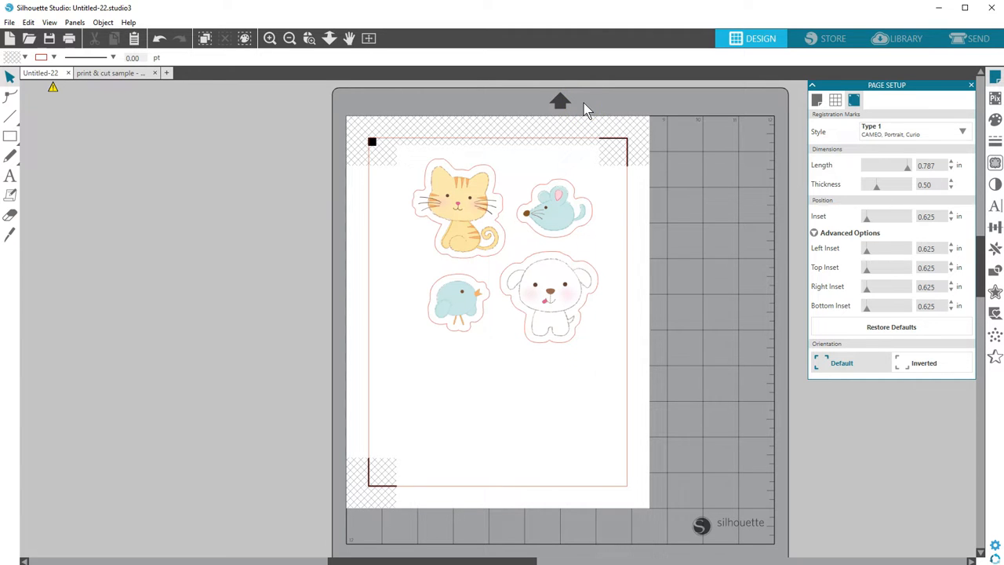
mouse_move(907, 75)
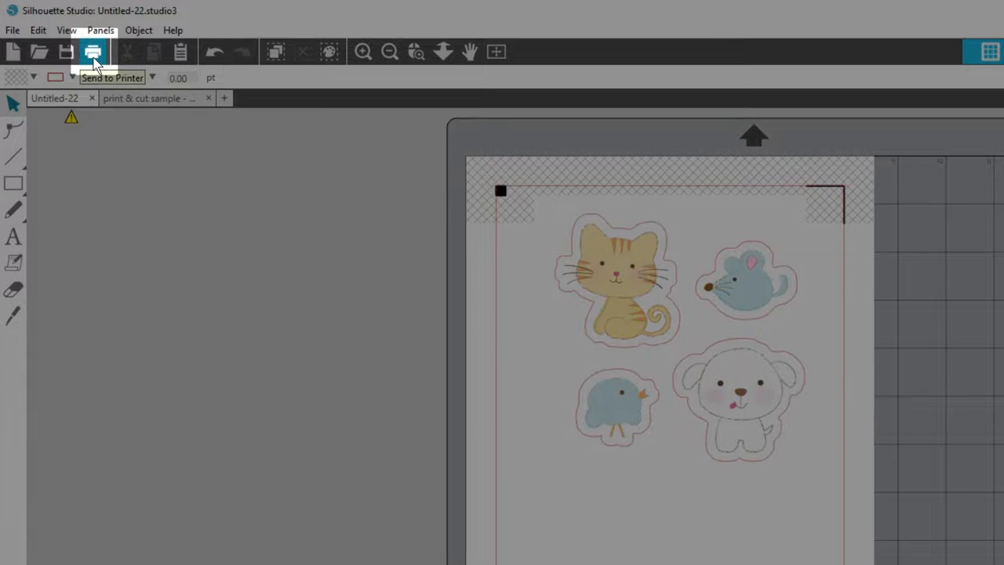
- Print three copies of the sticker page on Letter portrait plain paper via the printer preferences
click(92, 52)
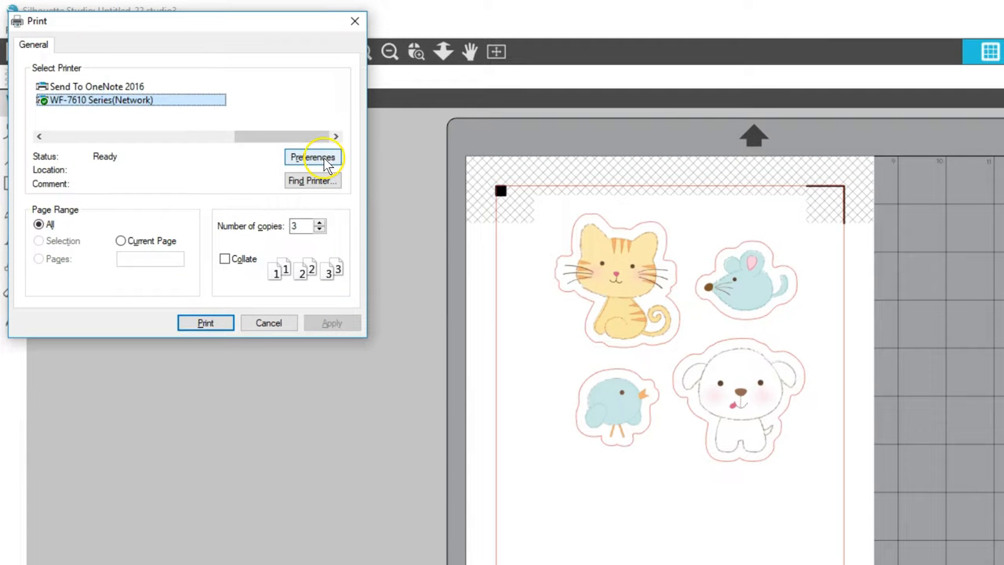
click(312, 157)
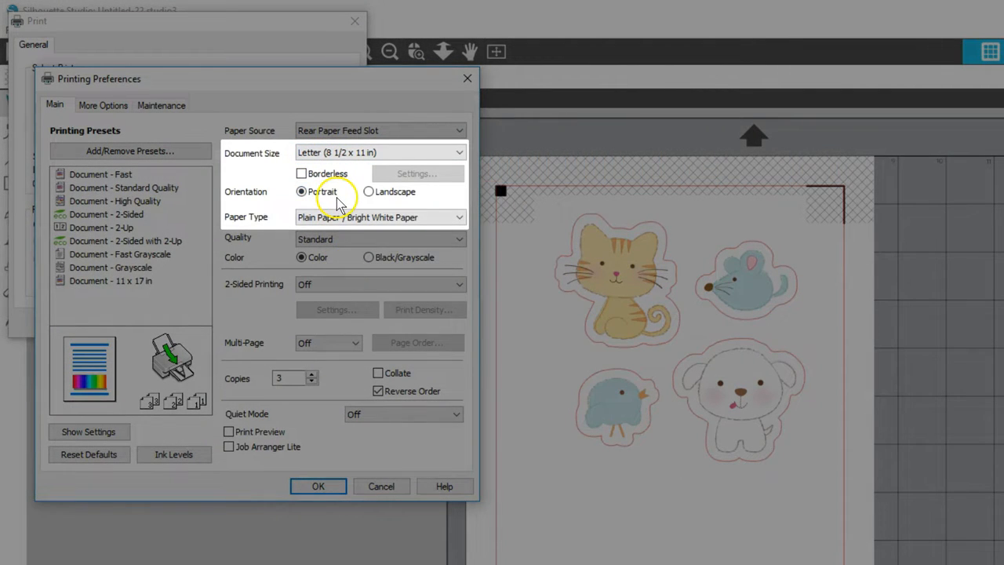
click(317, 487)
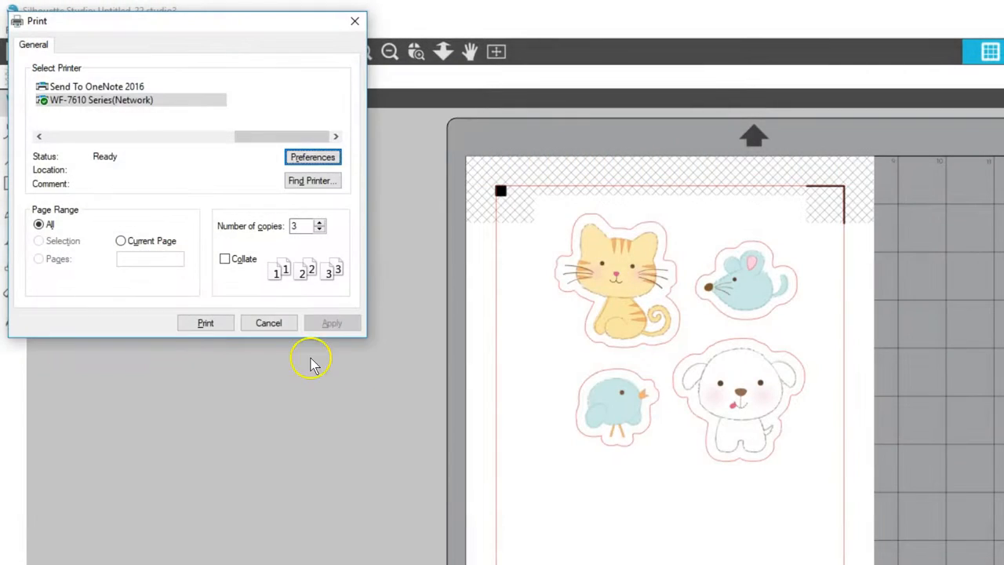
click(268, 323)
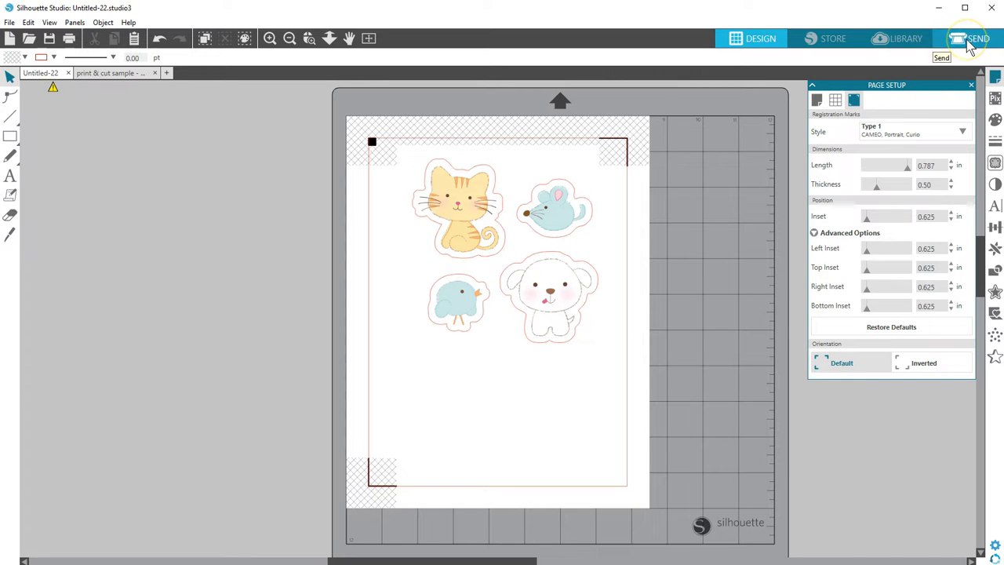
- Choose Sticker Paper, White as the cut material in the Send panel, then return to Design
click(976, 38)
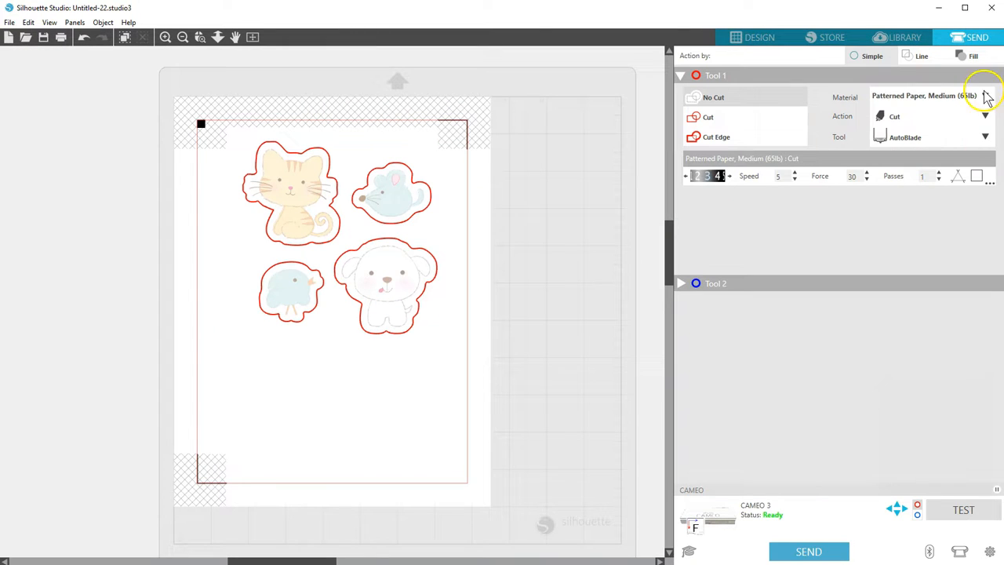
click(986, 96)
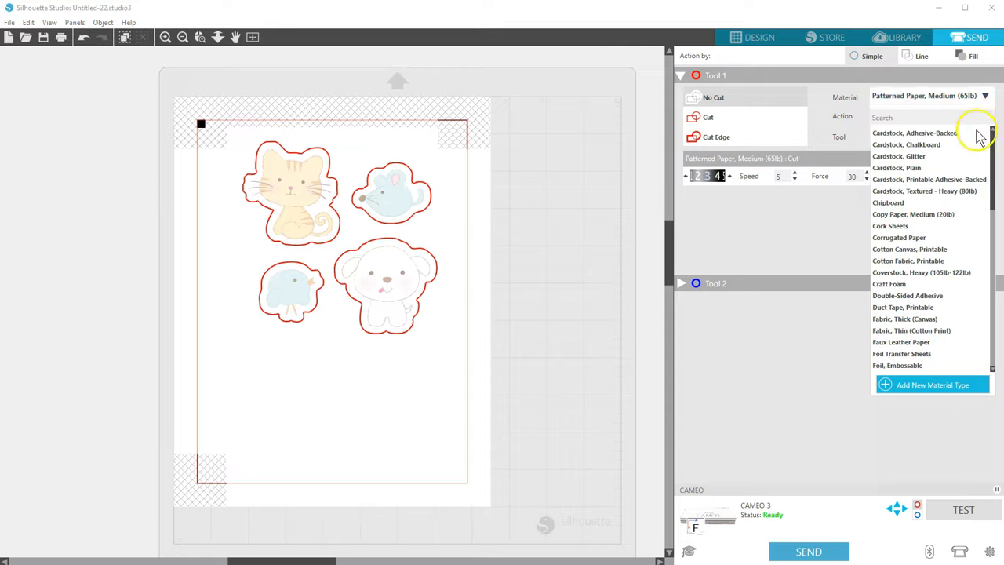
scroll(down, 3)
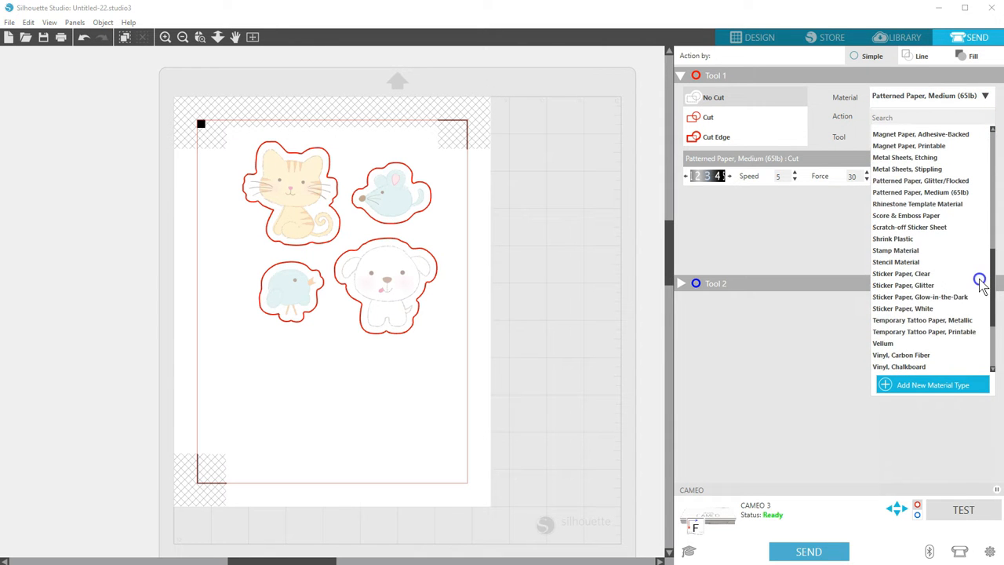
click(902, 308)
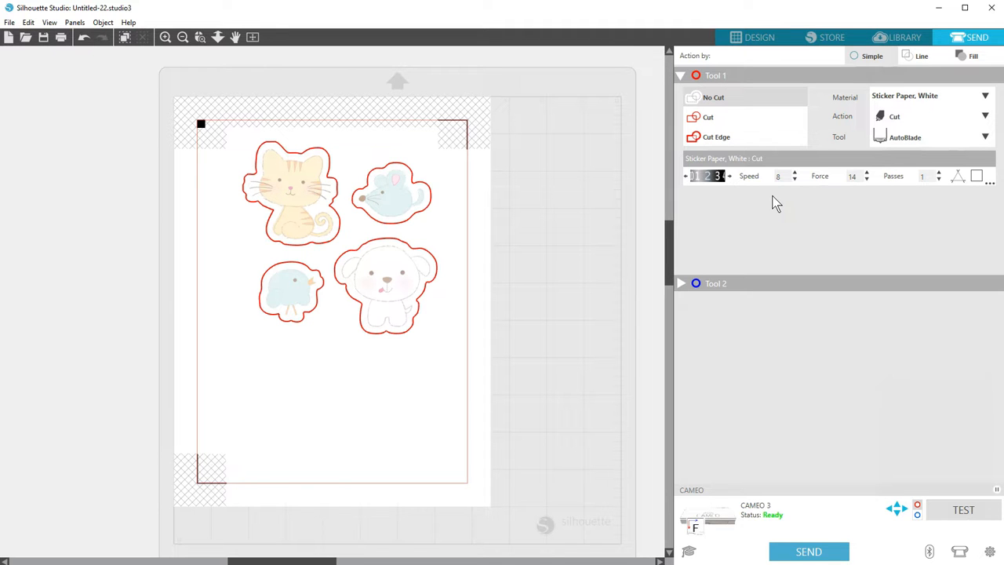
click(760, 37)
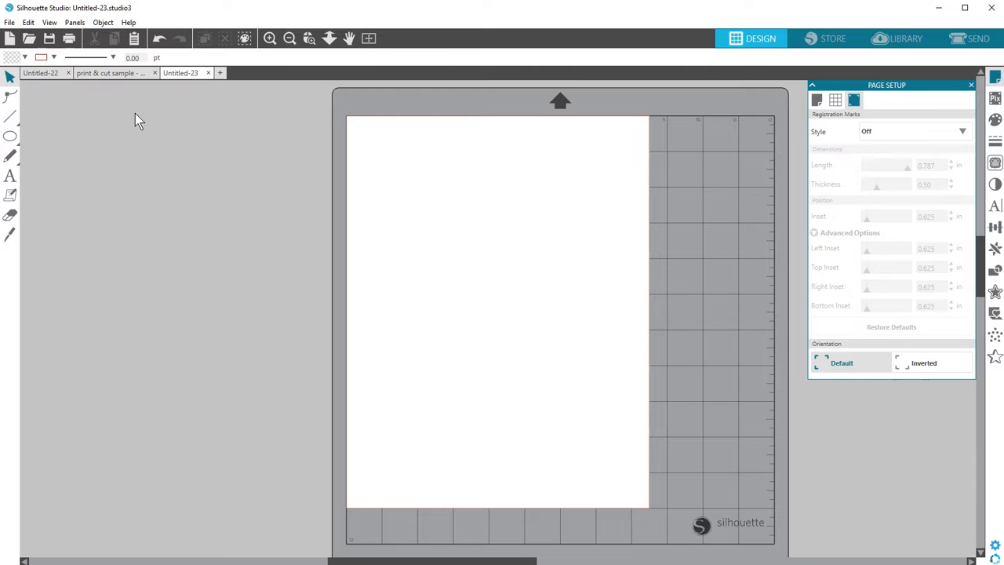
- Add a yellow 'Hello!' text object to the new blank page
click(9, 175)
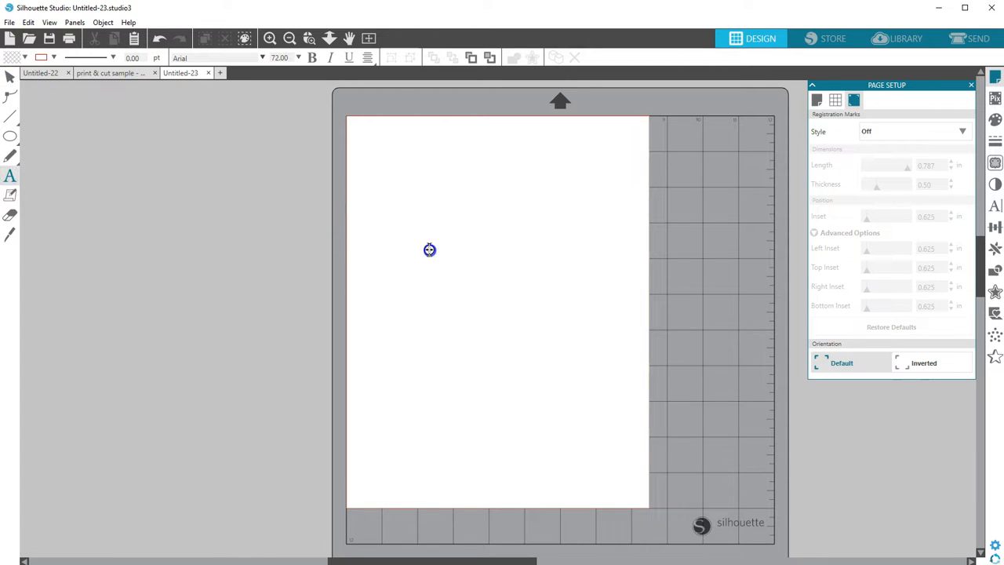
text(Hello!)
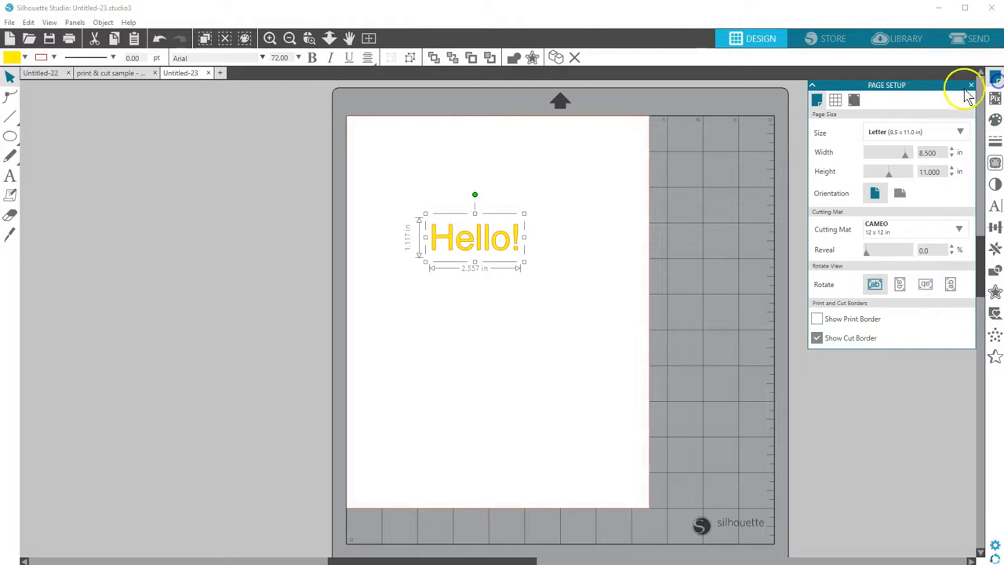
- Enable Type 1 registration marks and merge bananas.png onto the page below Hello!
click(854, 101)
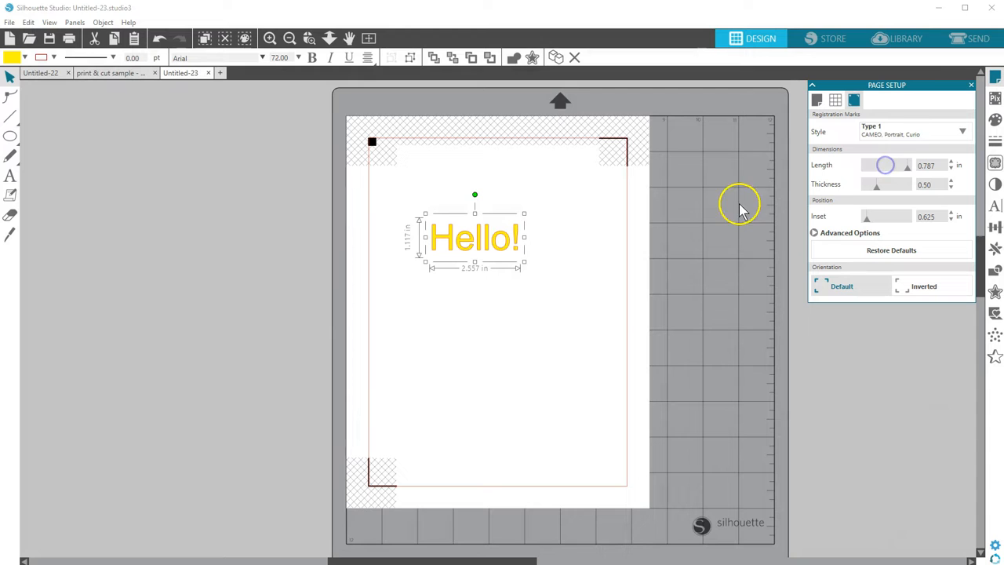
mouse_move(714, 226)
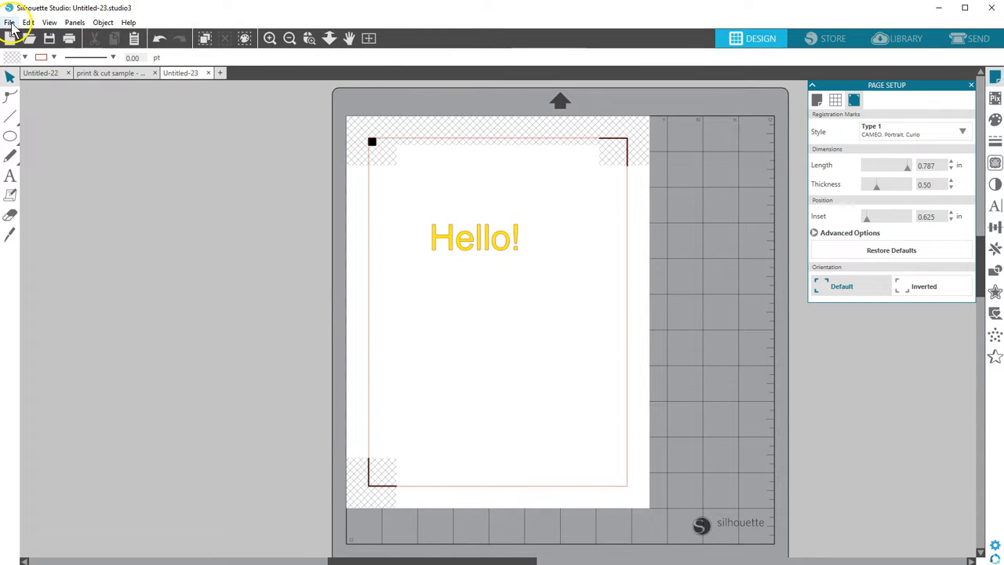
click(10, 22)
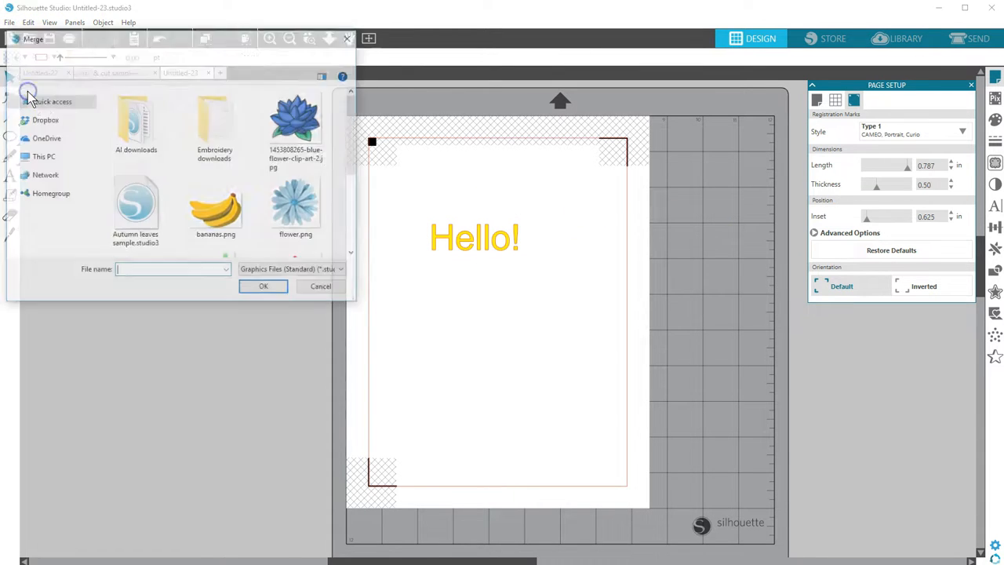
click(216, 206)
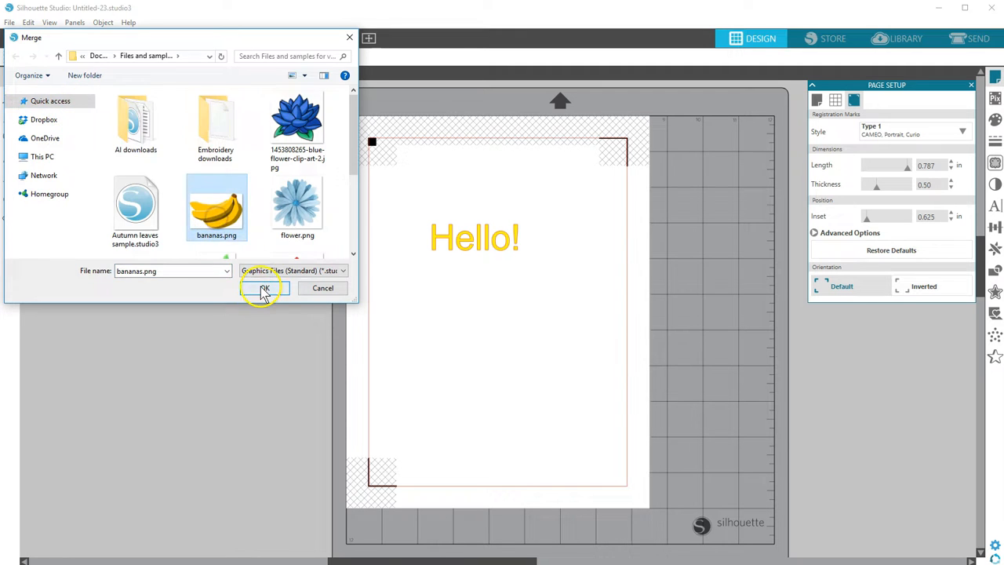
click(263, 289)
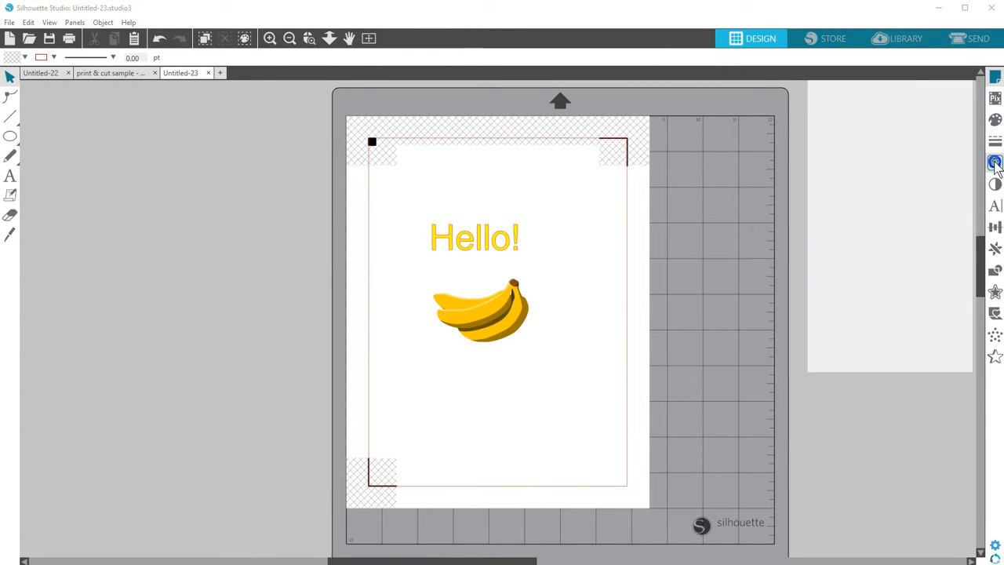
- Trace the outer edge of the bananas image and place it above the Hello! text
click(995, 162)
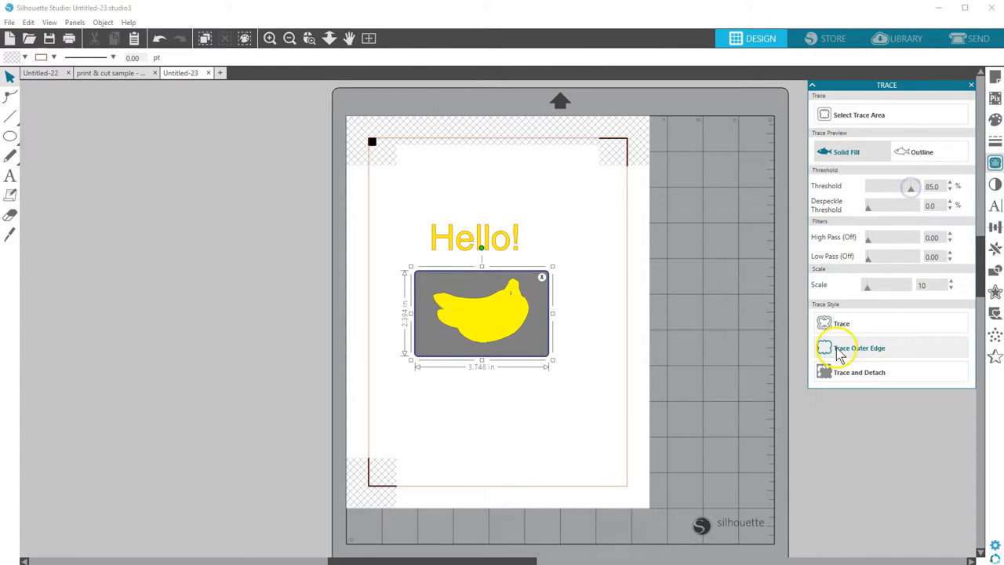
click(860, 349)
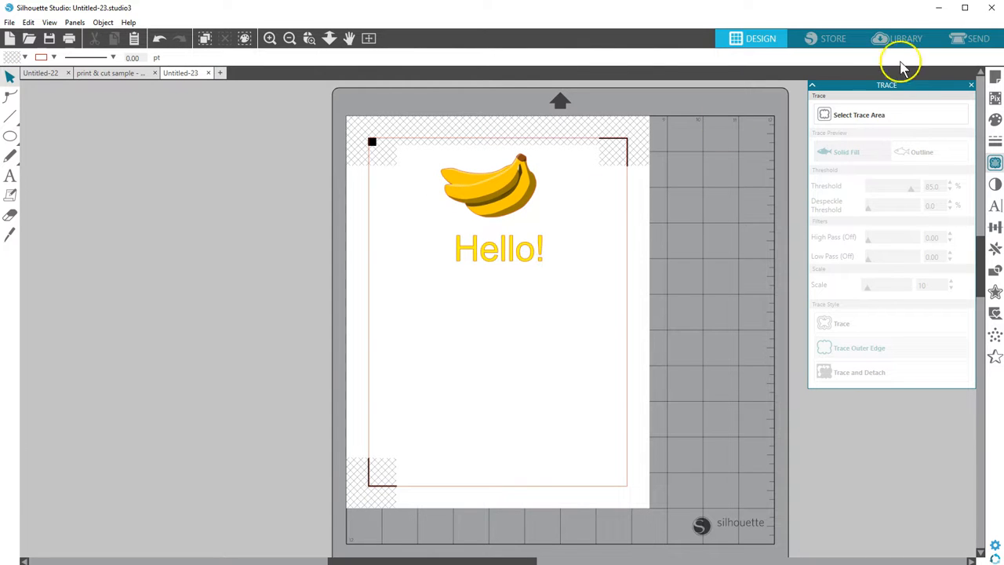
mouse_move(980, 38)
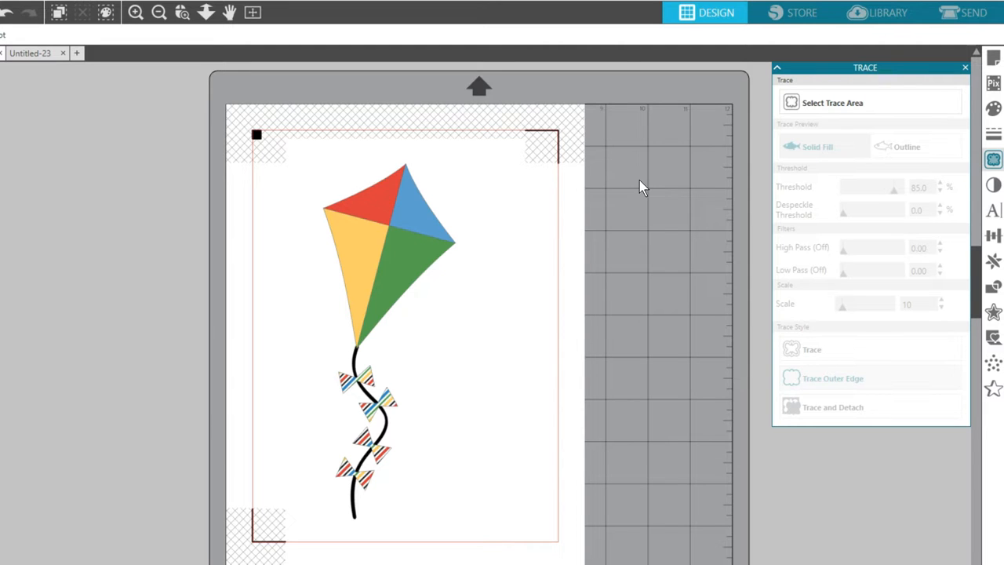
mouse_move(463, 171)
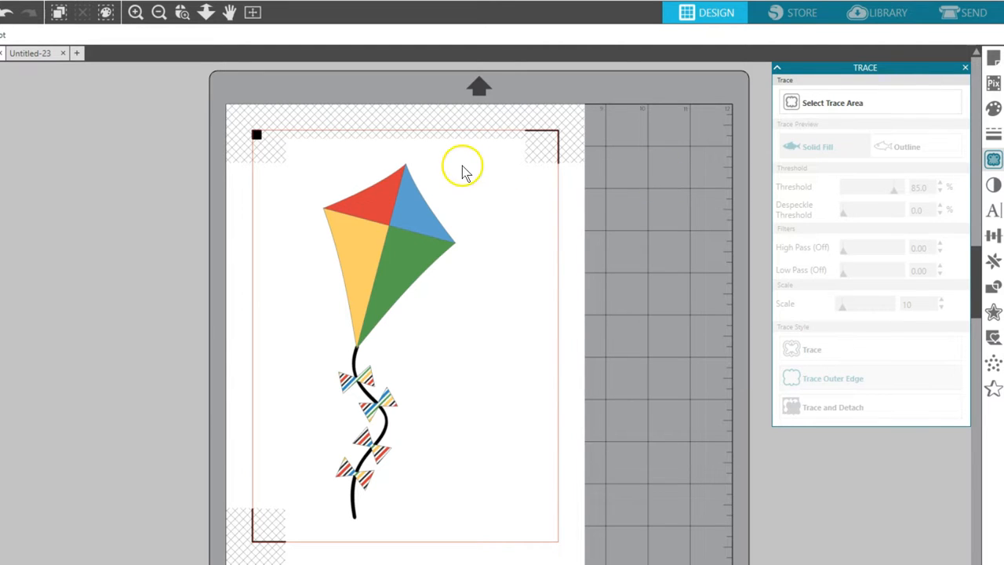
- Select the whole kite in the Send panel and set it to Cut Edge on printable cardstock
click(973, 12)
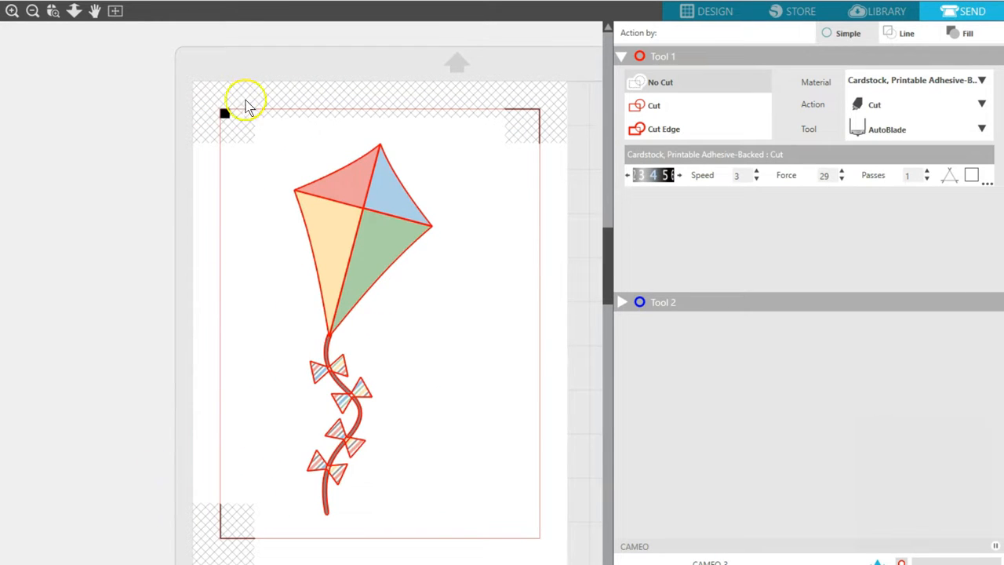
click(663, 129)
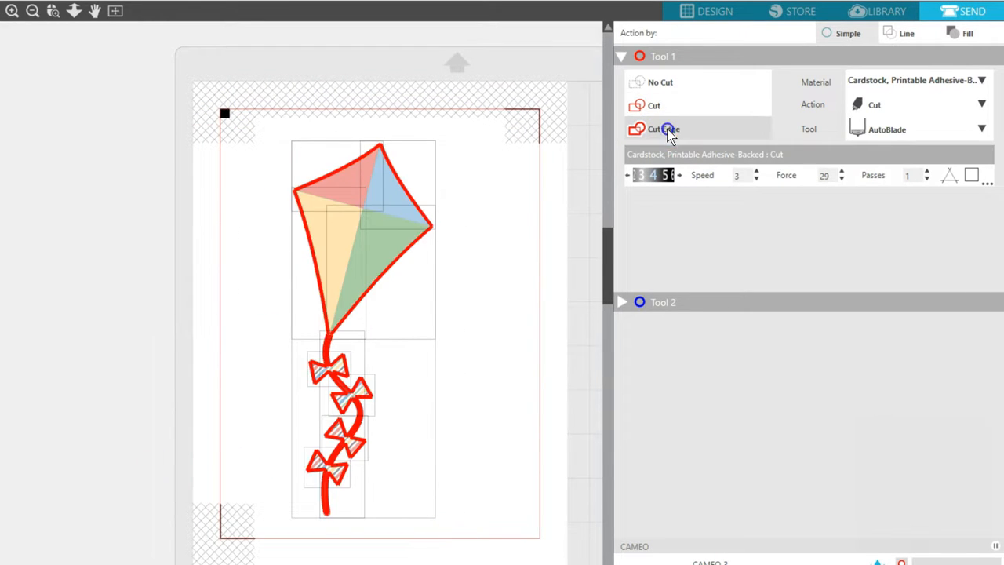
click(664, 128)
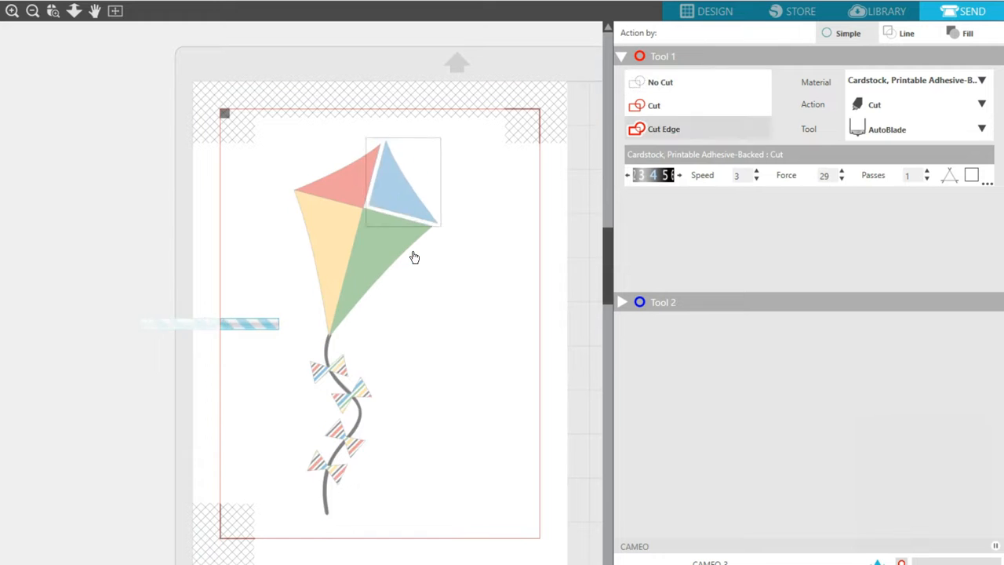